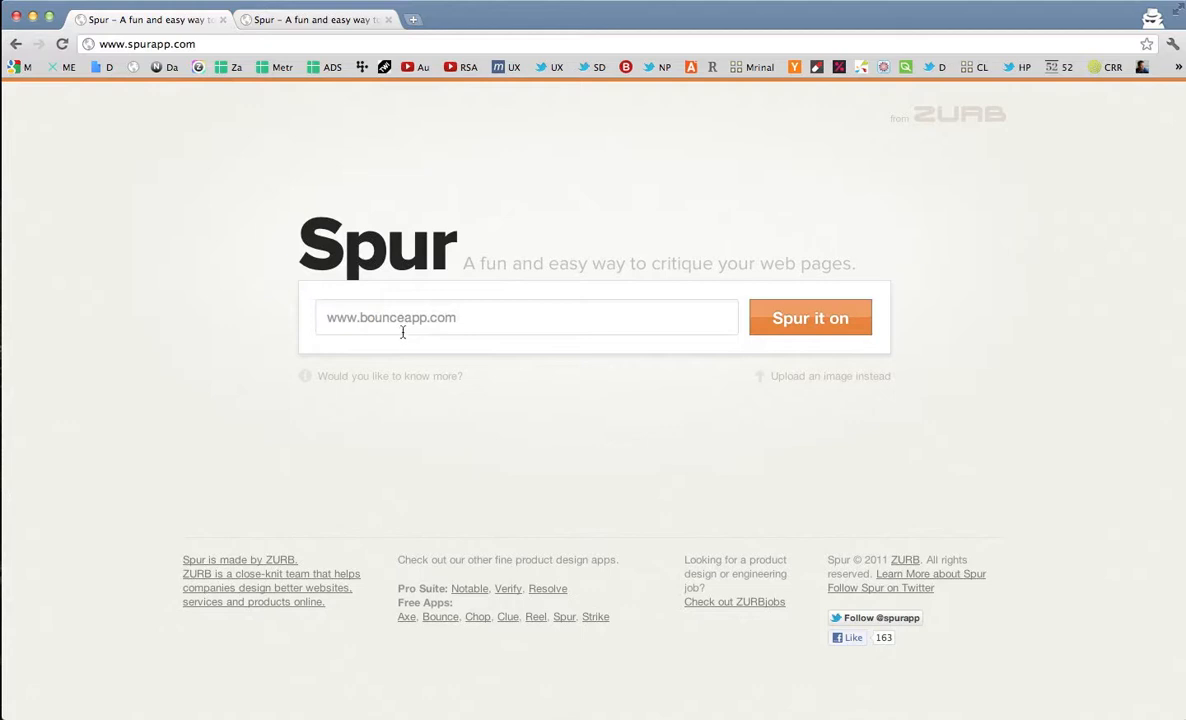
text(www.zurb.com/soapbox)
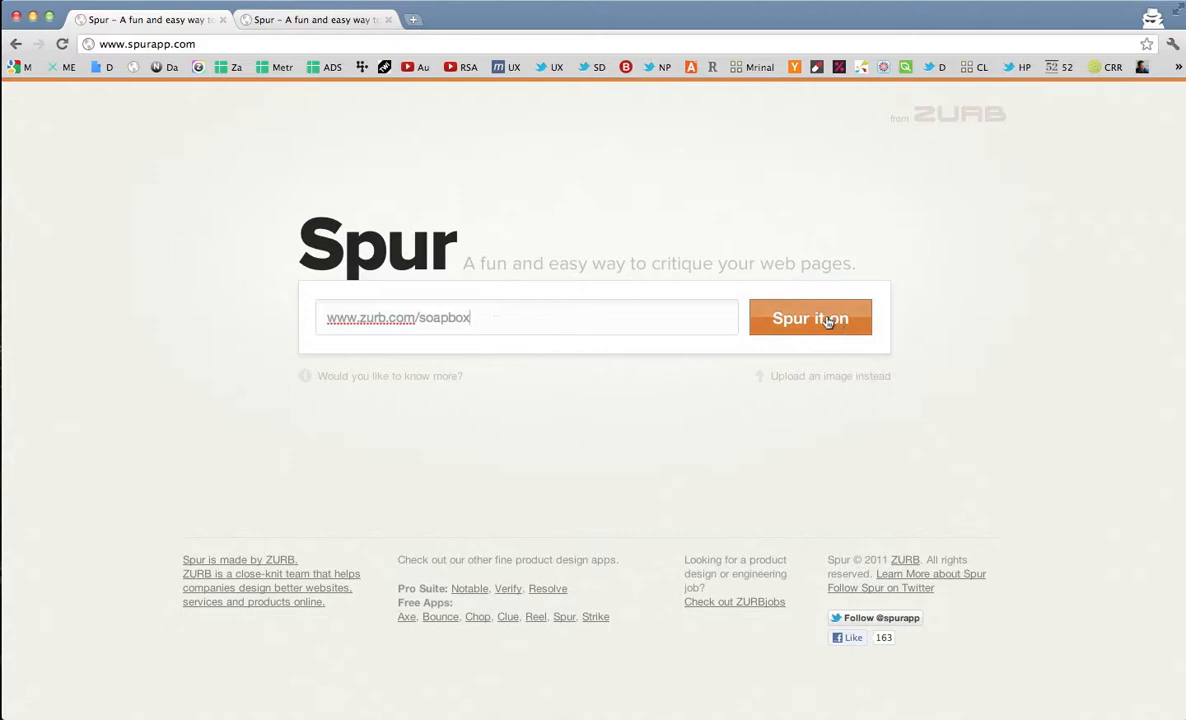
- Capture the soapbox page with 'Spur it on' to show its original colours
click(810, 318)
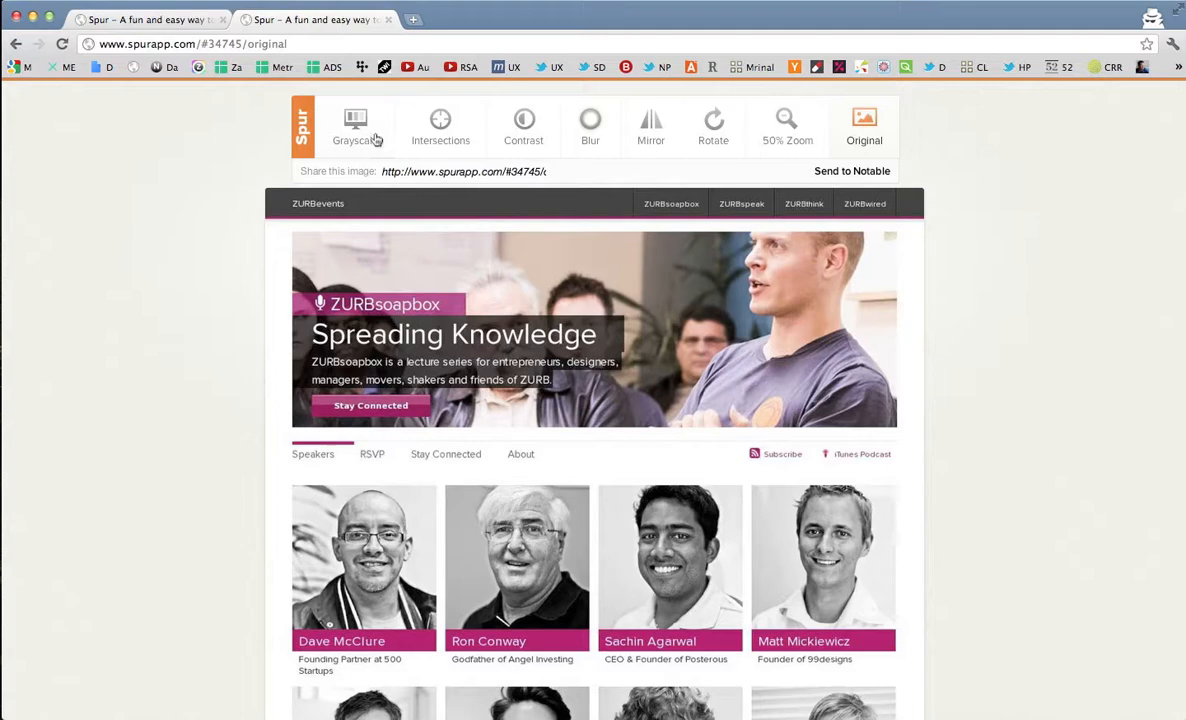
mouse_move(355, 125)
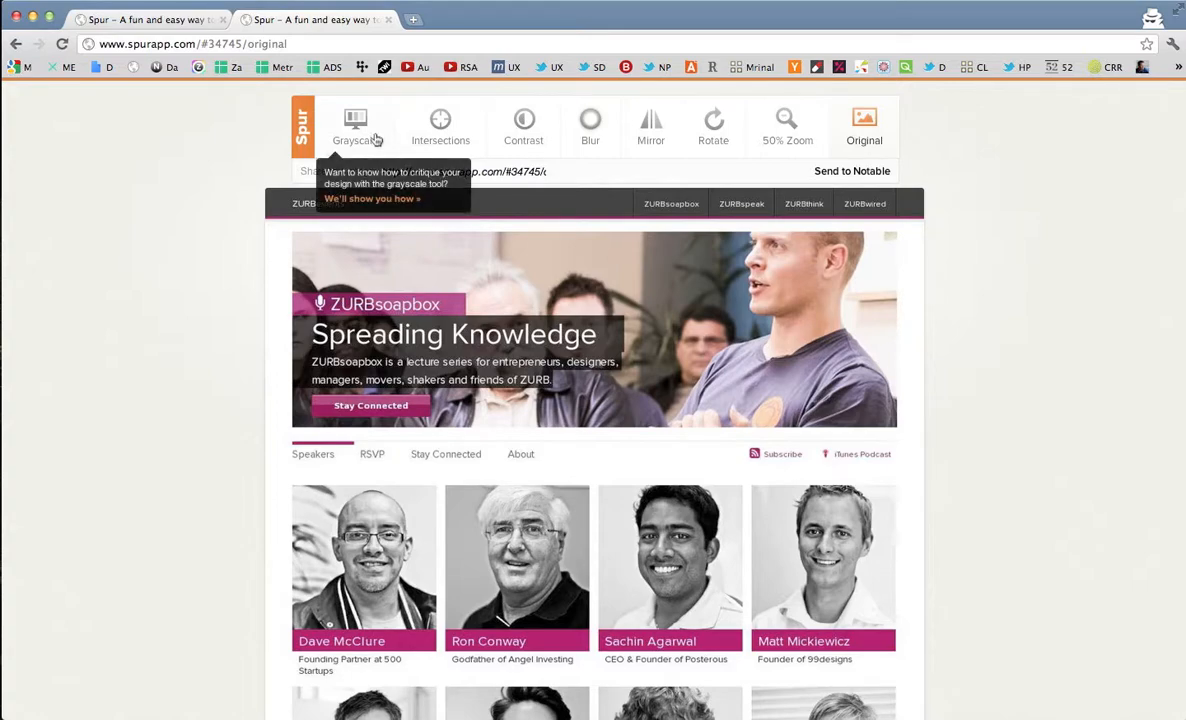
- Switch the captured soapbox page to the Grayscale view
click(355, 125)
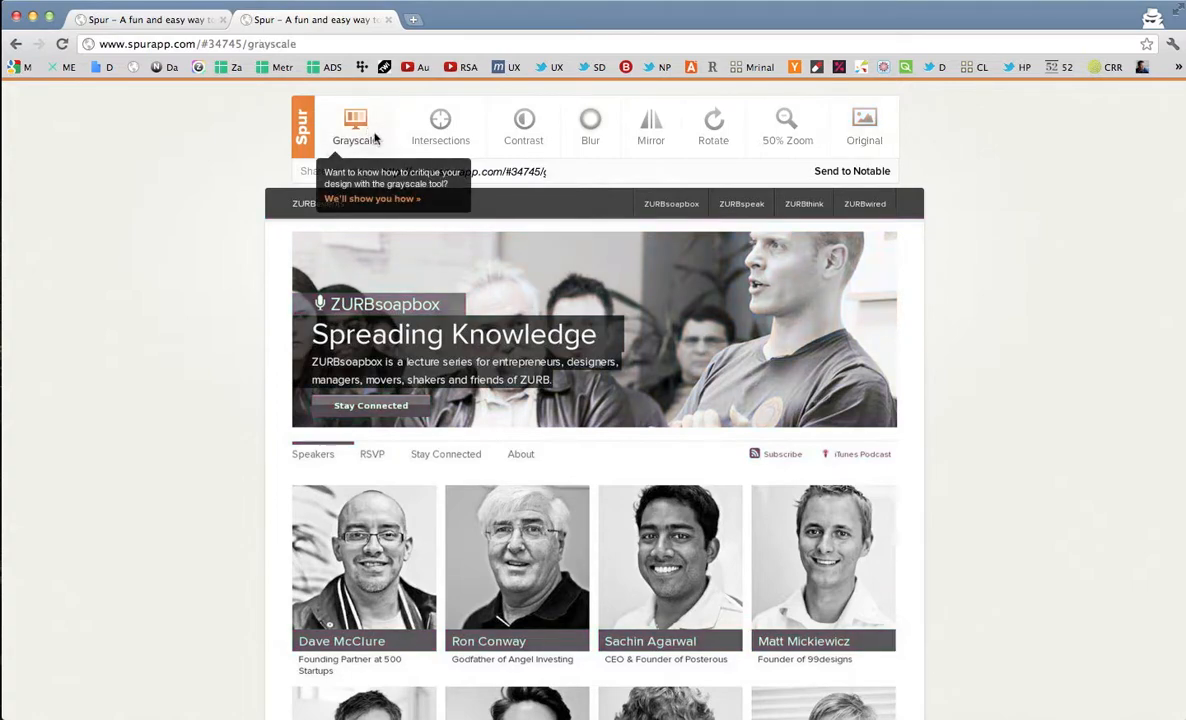
mouse_move(170, 368)
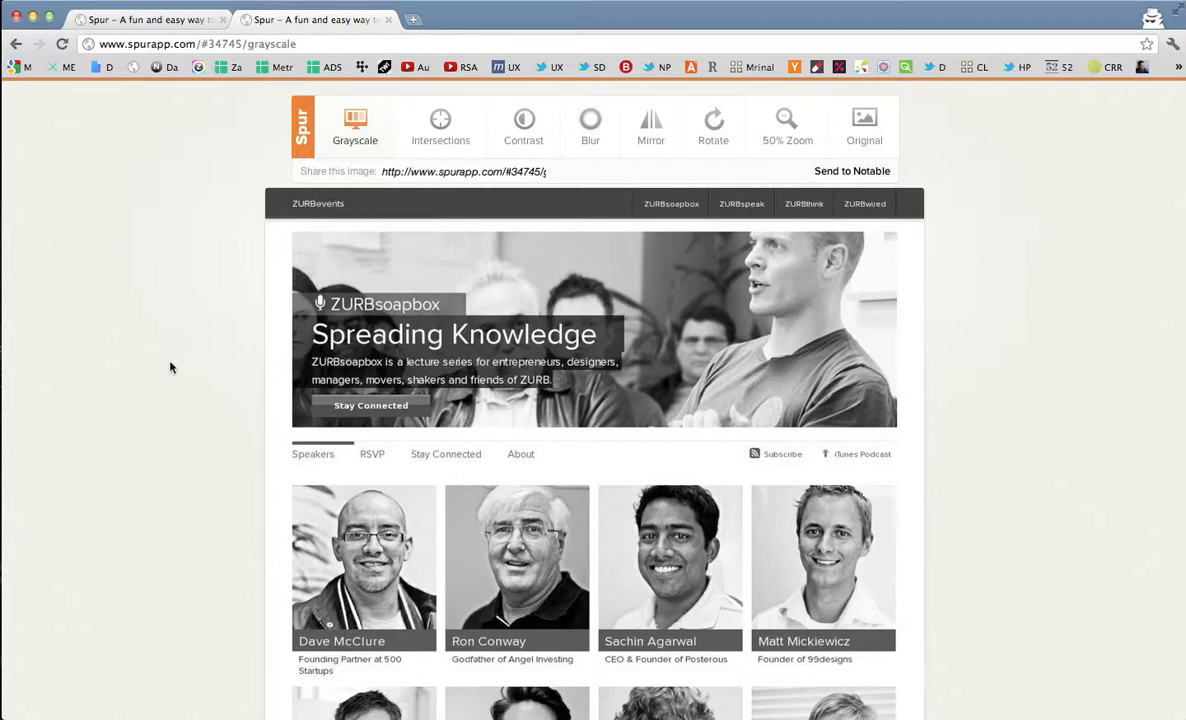
mouse_move(167, 371)
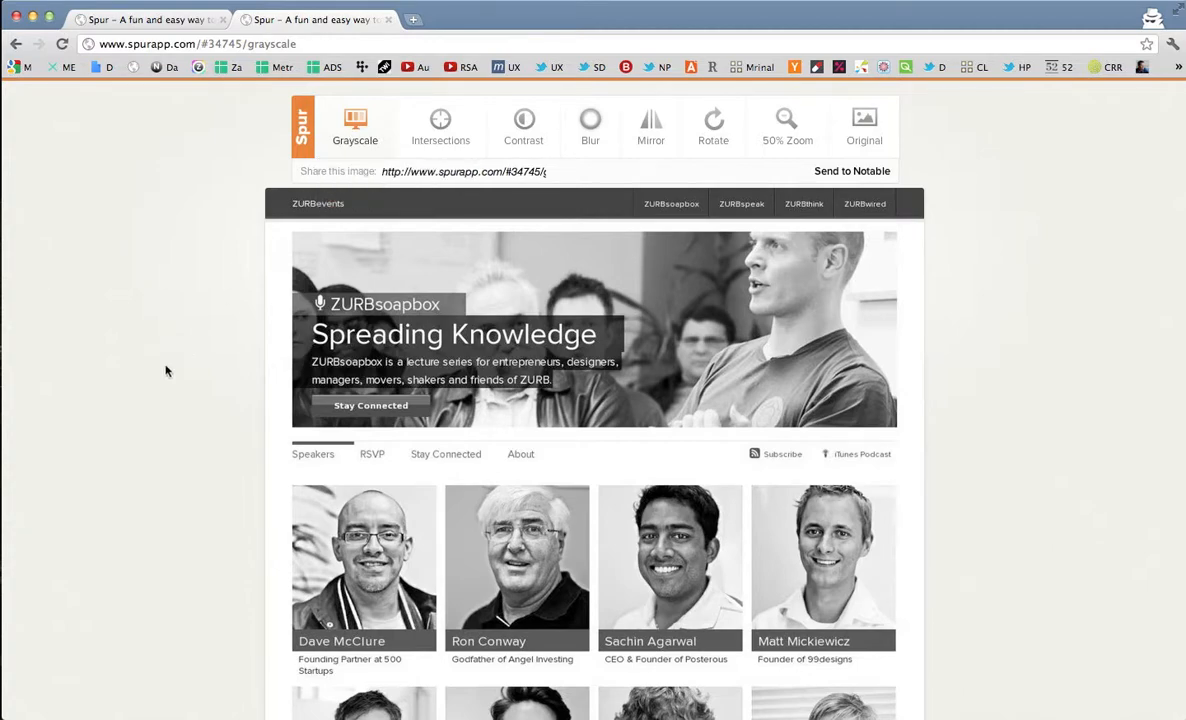
mouse_move(420, 423)
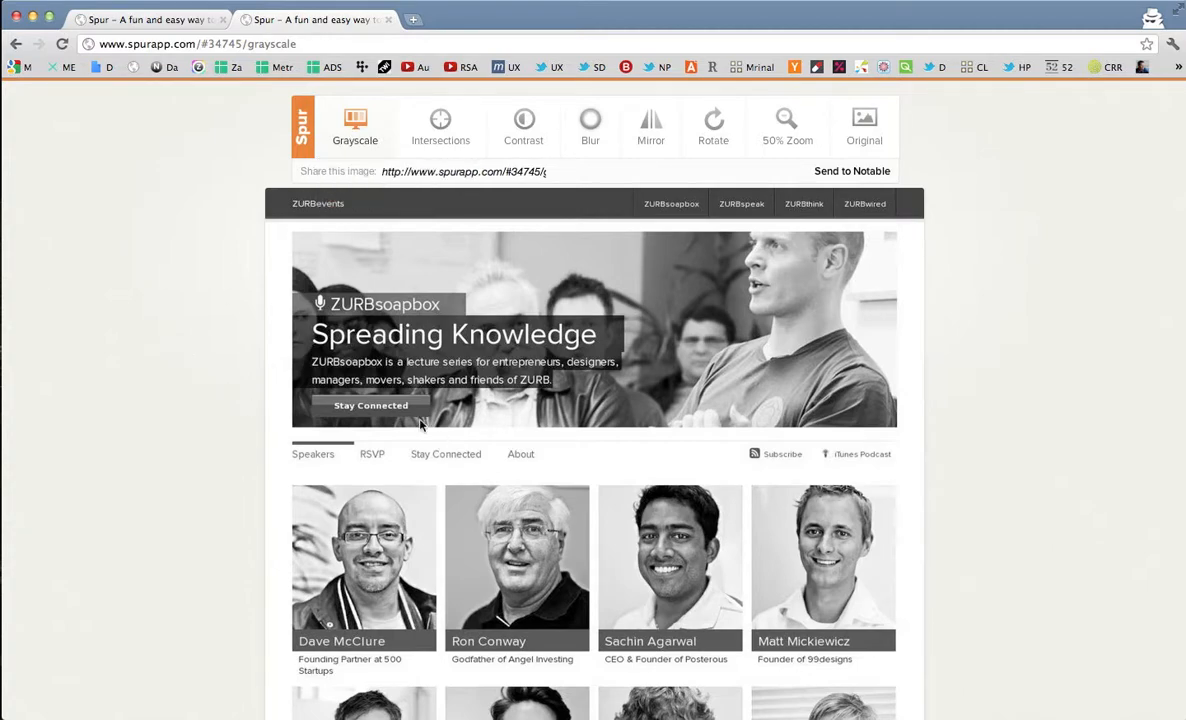
mouse_move(406, 457)
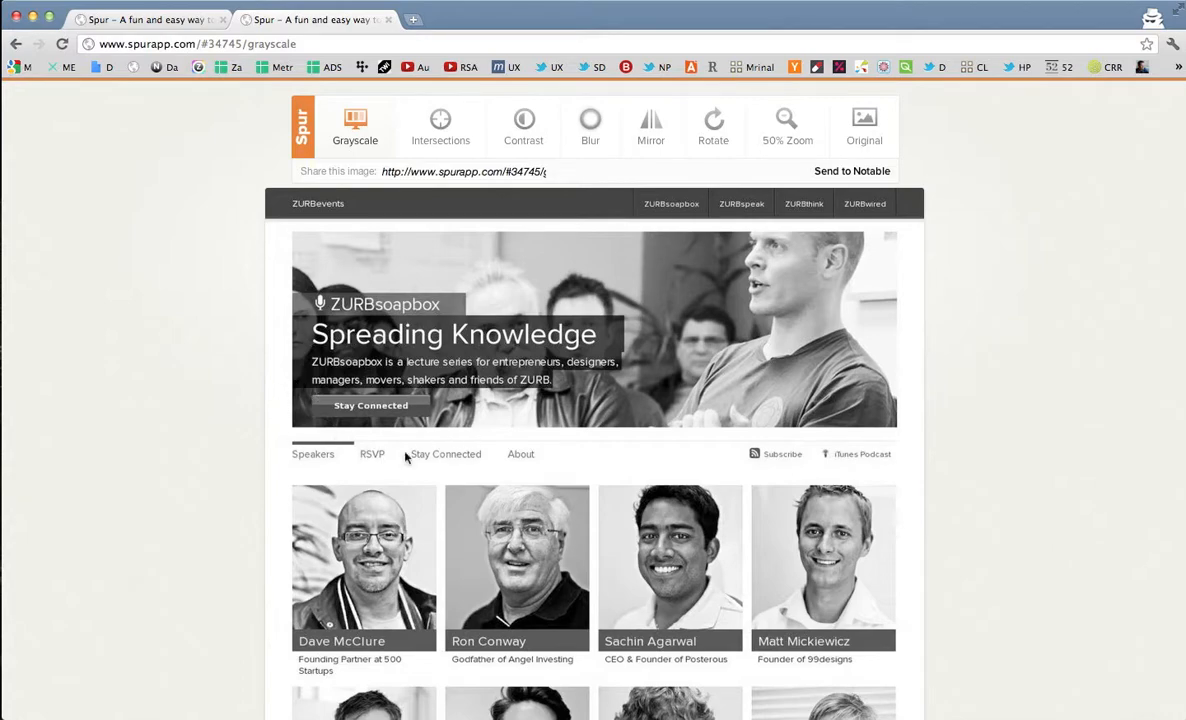
mouse_move(488, 503)
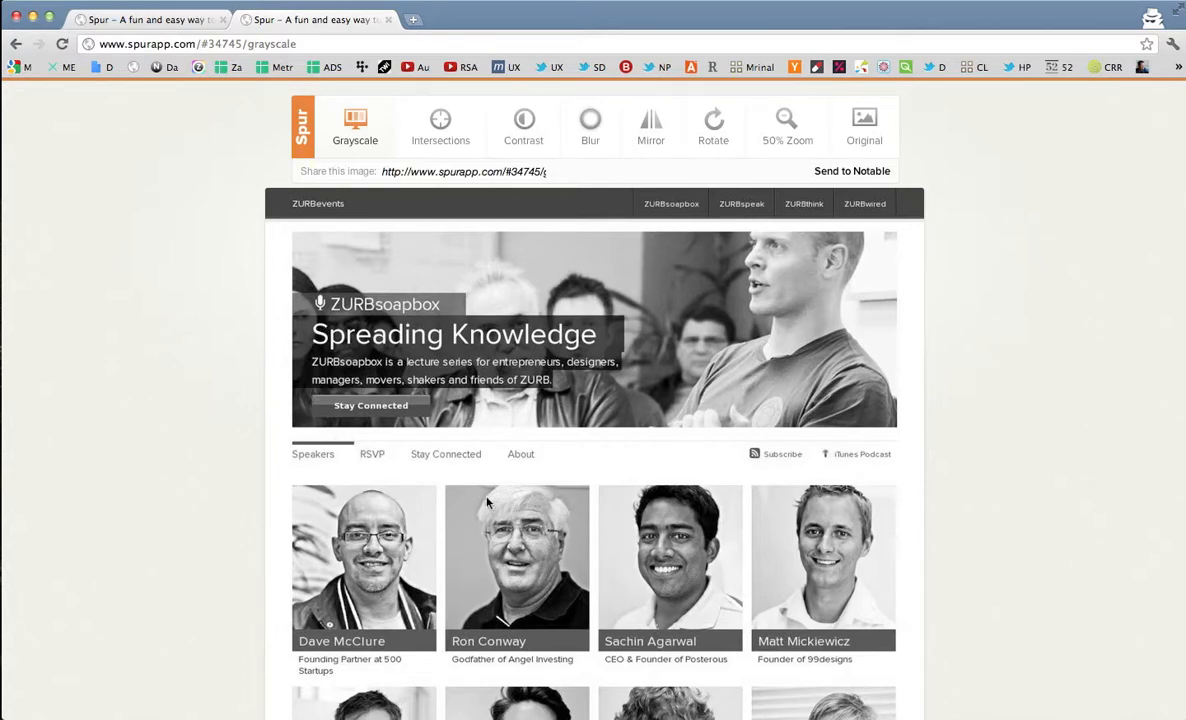
mouse_move(632, 501)
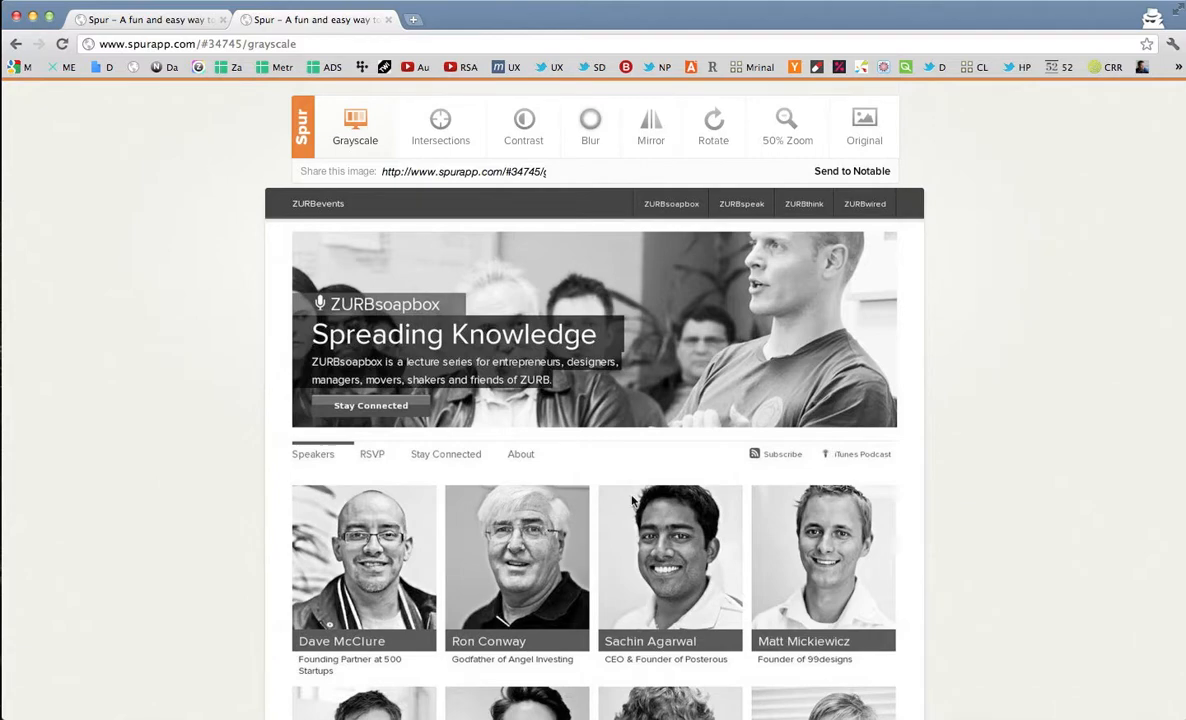
mouse_move(832, 420)
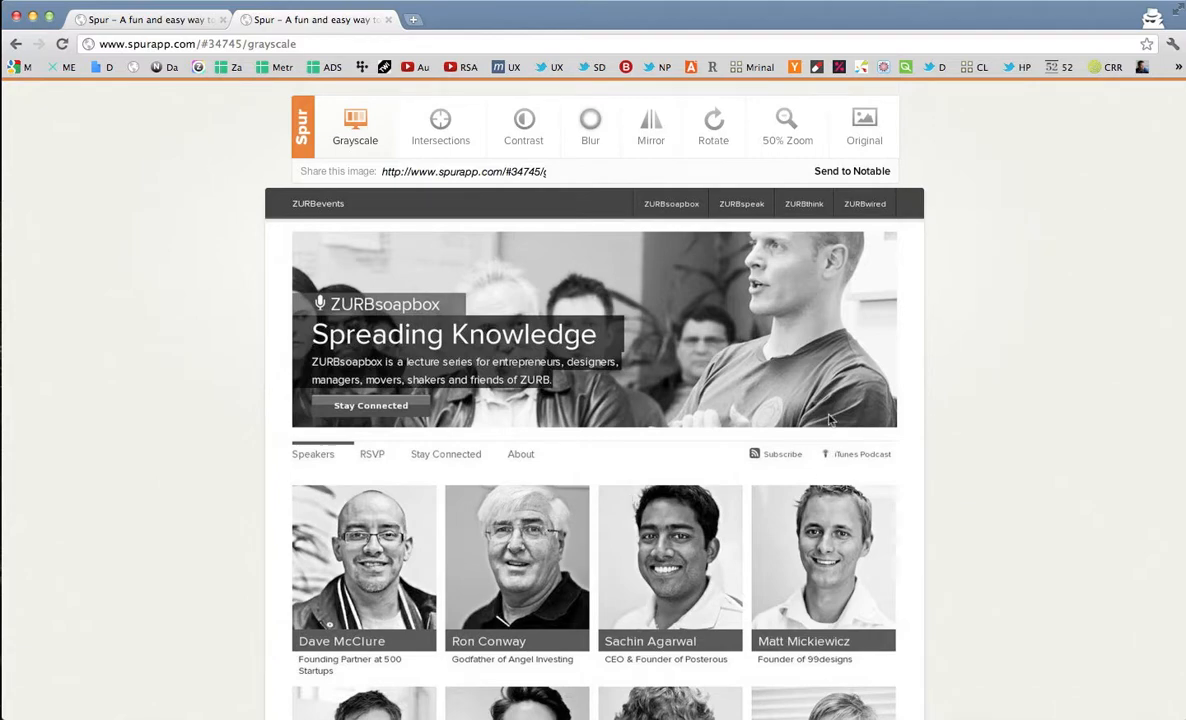
mouse_move(838, 345)
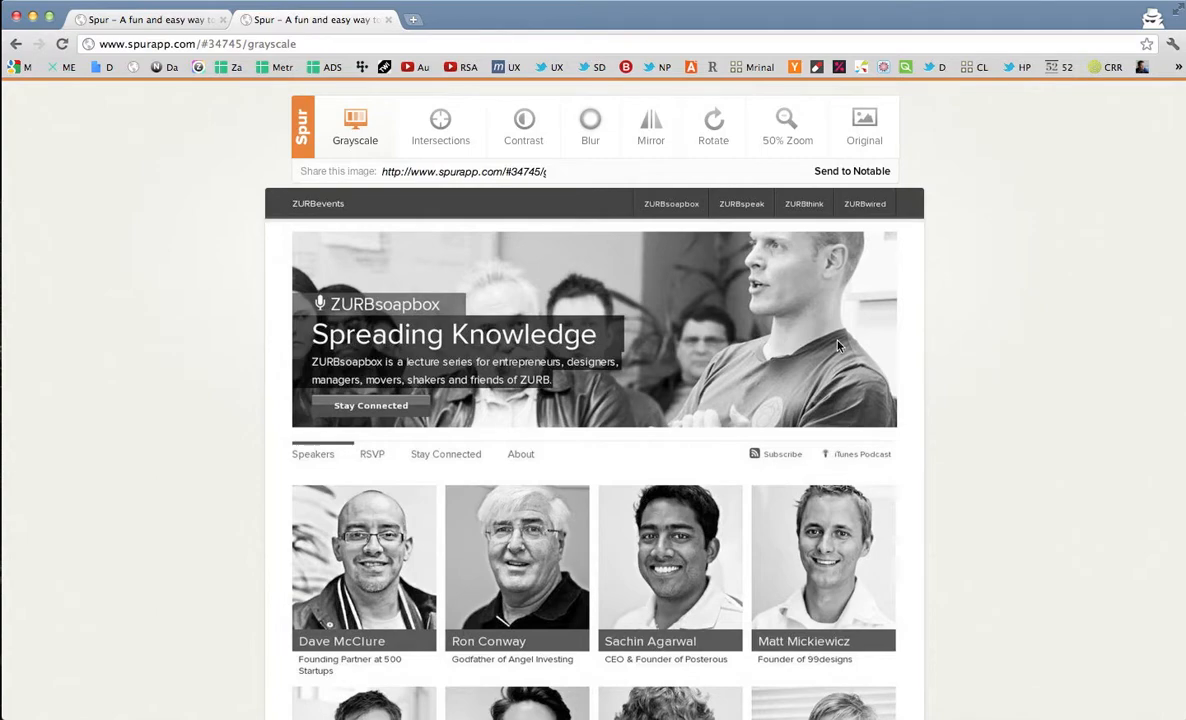
mouse_move(763, 263)
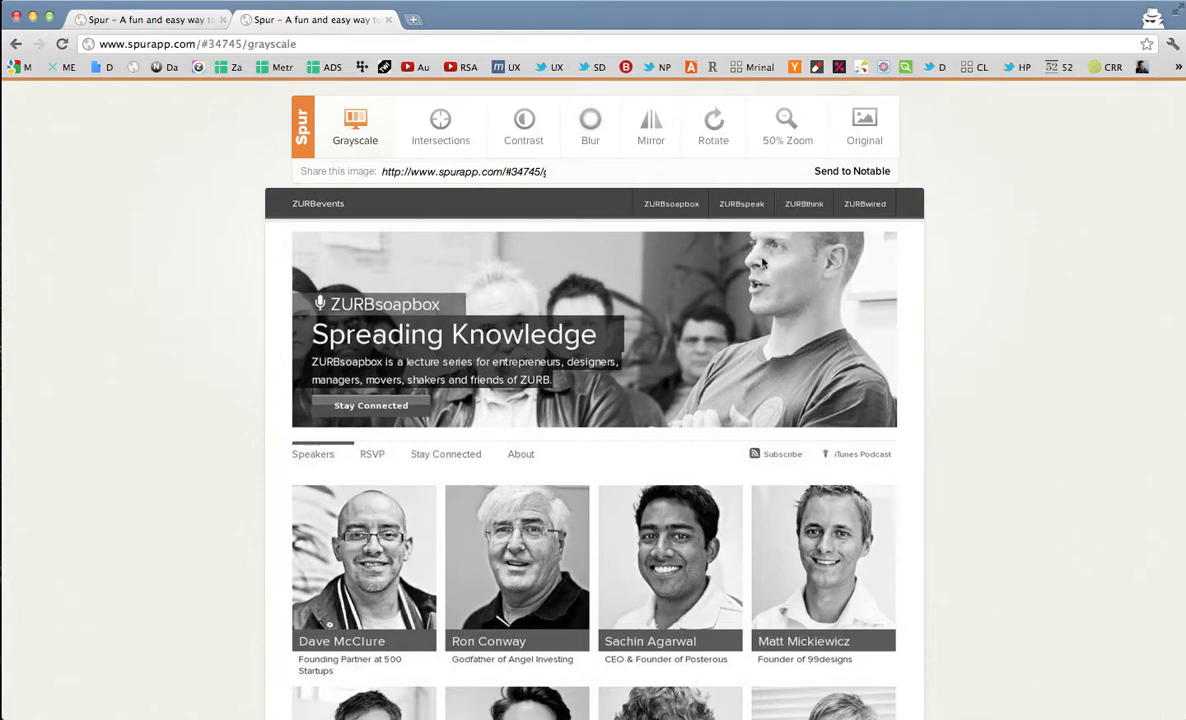
- Apply the Contrast filter to the captured soapbox page
click(523, 125)
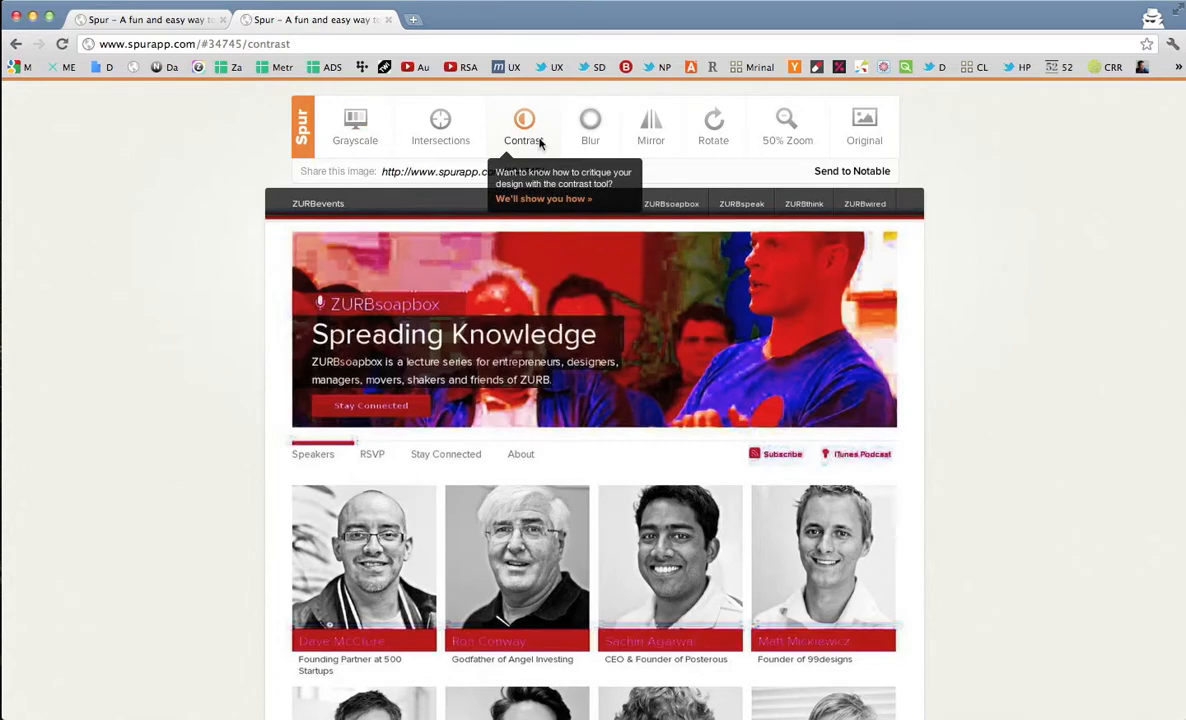
mouse_move(575, 173)
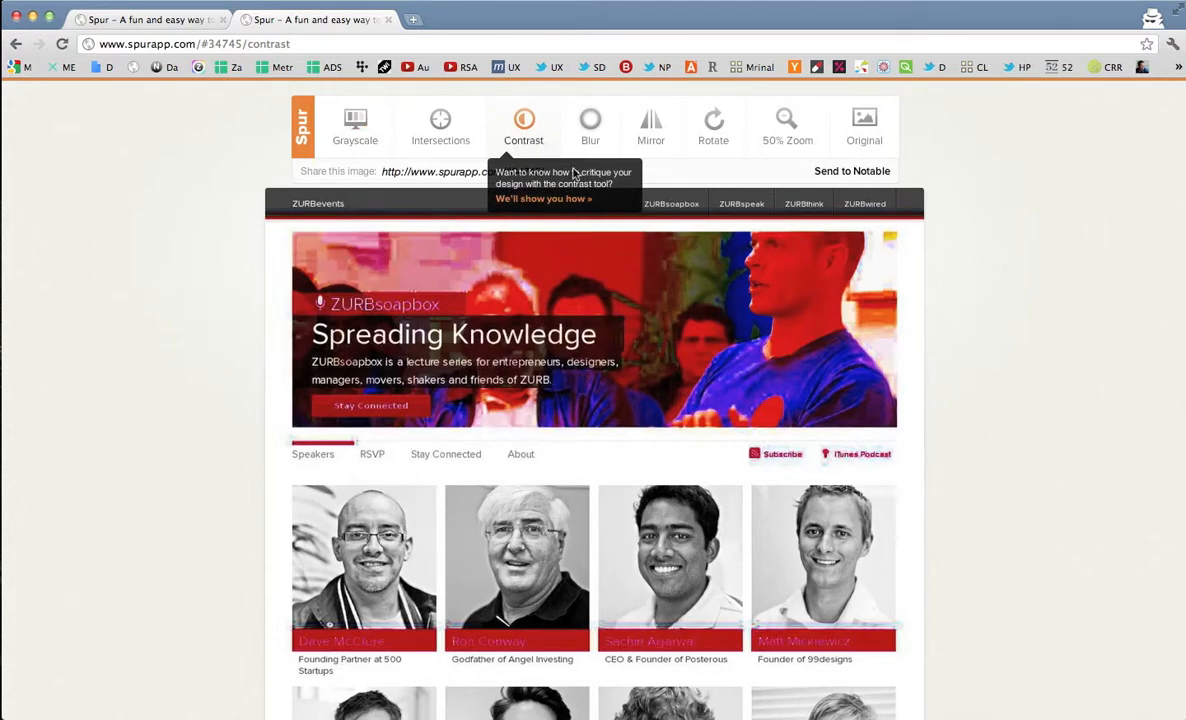
mouse_move(740, 326)
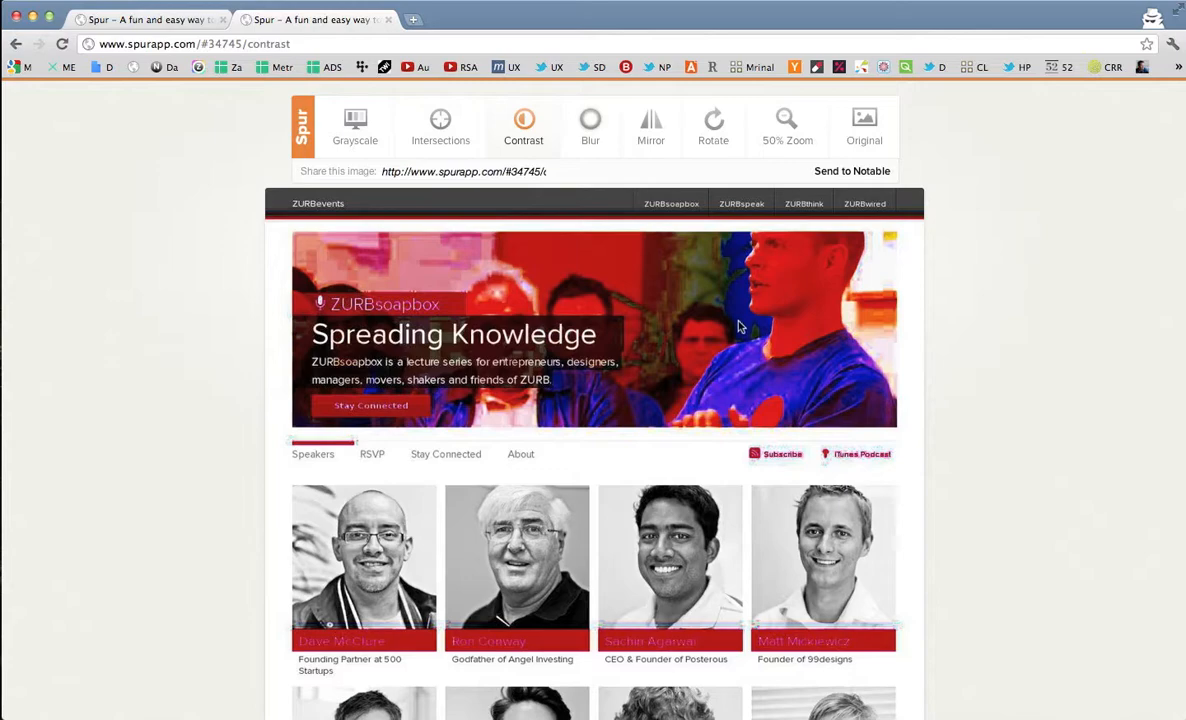
mouse_move(779, 306)
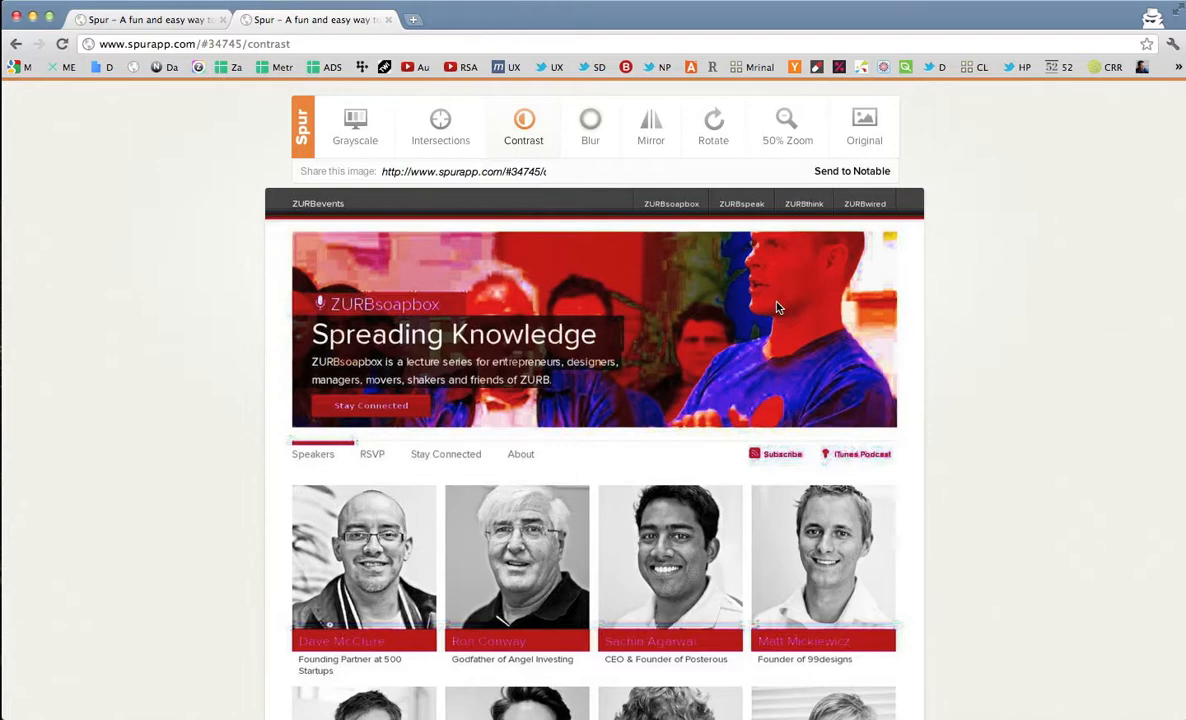
mouse_move(590, 125)
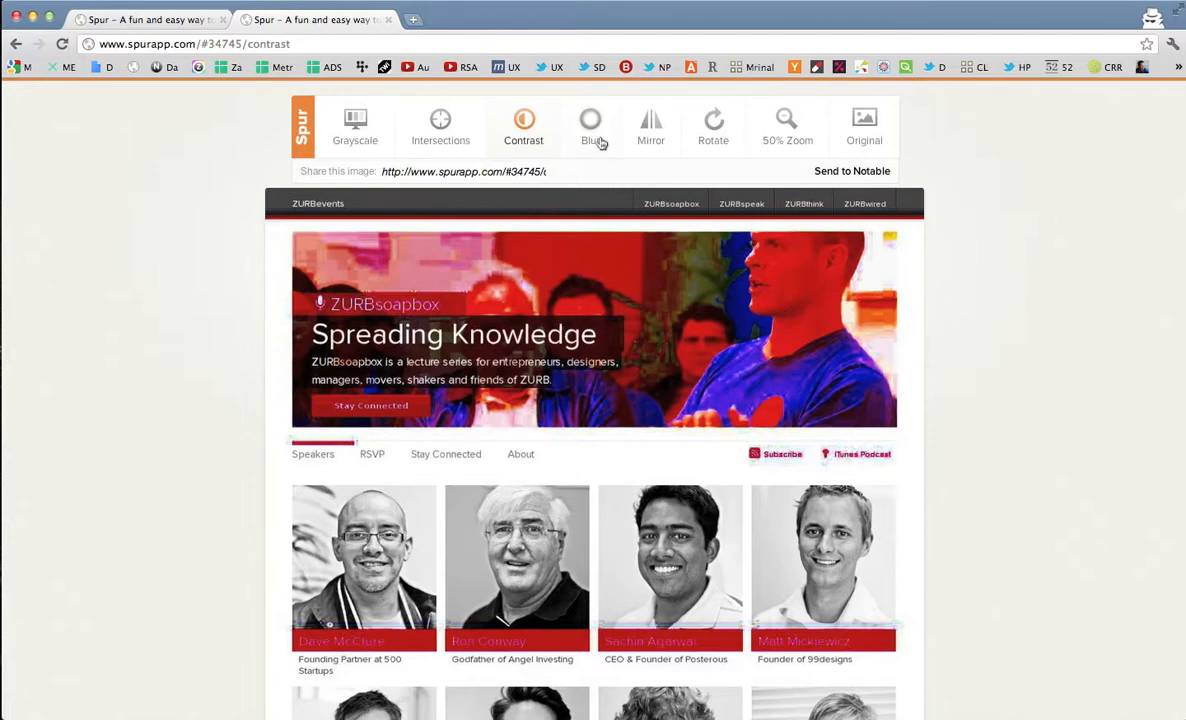
- Apply the Blur filter to the captured soapbox page
click(590, 125)
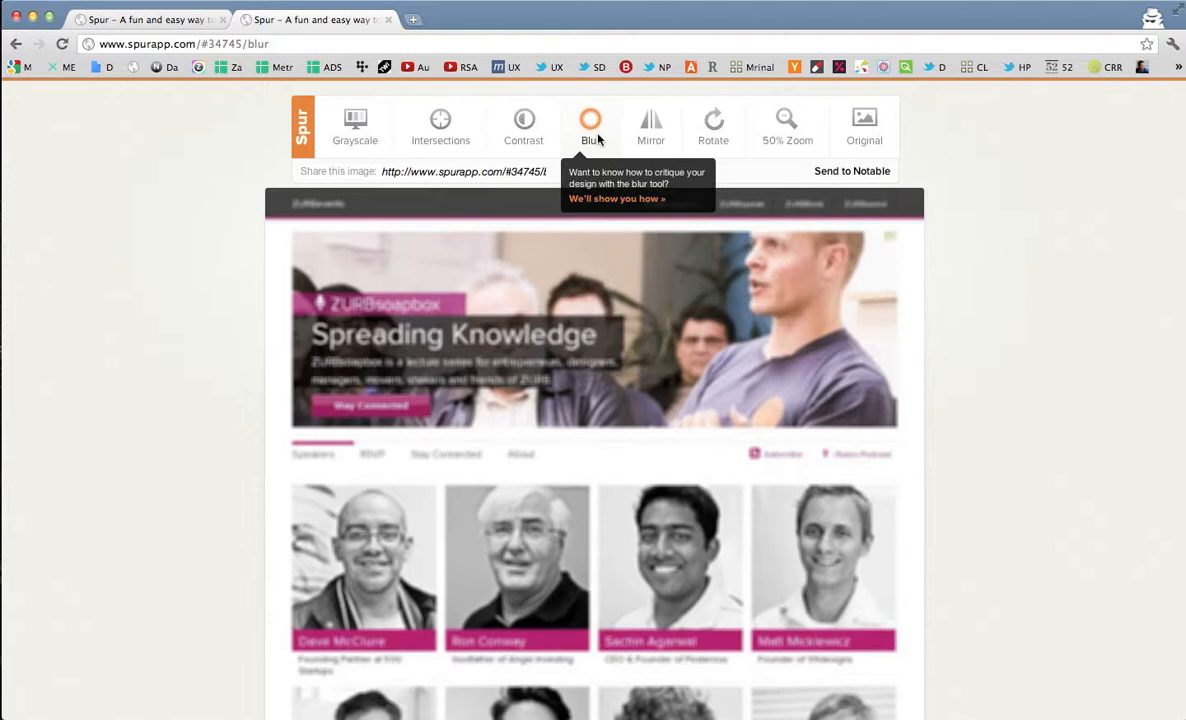
- Apply the Mirror filter to flip the soapbox page left to right
click(650, 125)
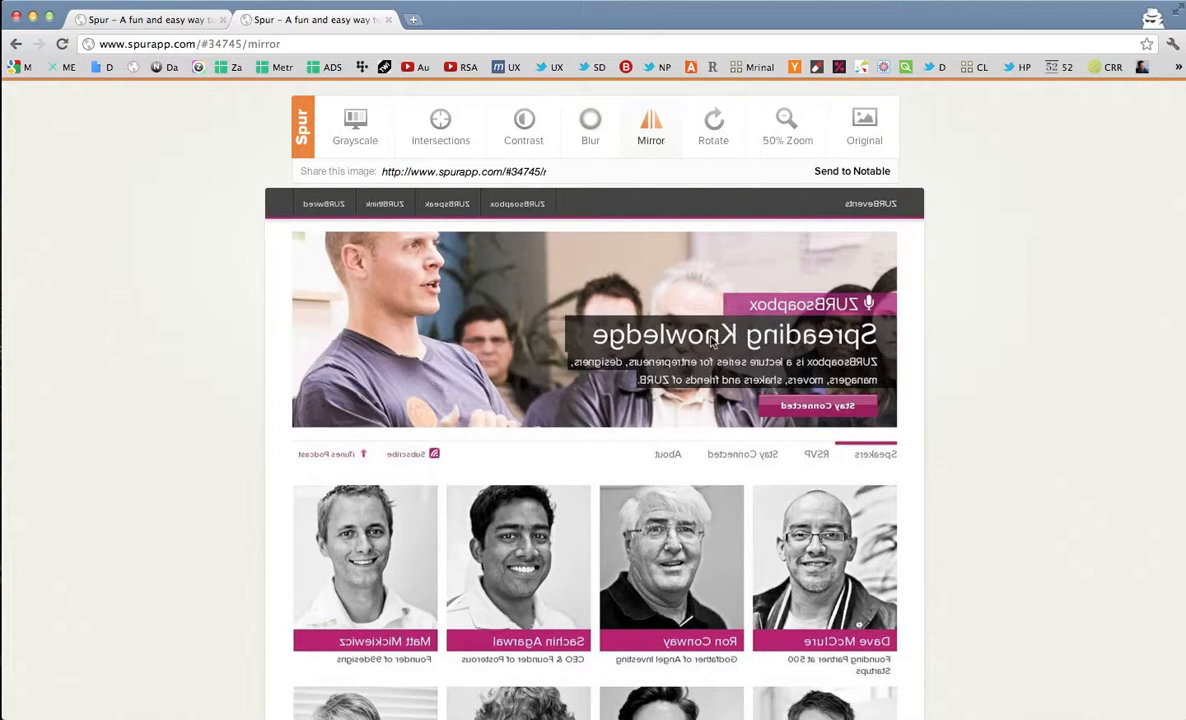
mouse_move(653, 351)
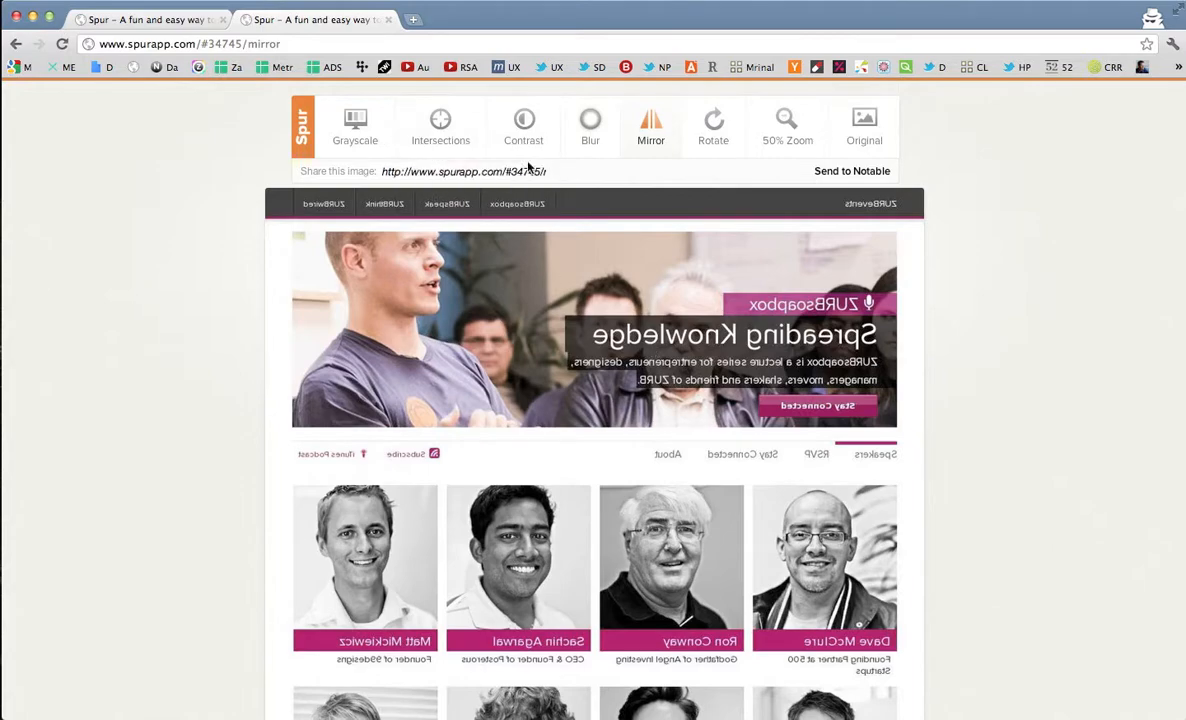
mouse_move(793, 153)
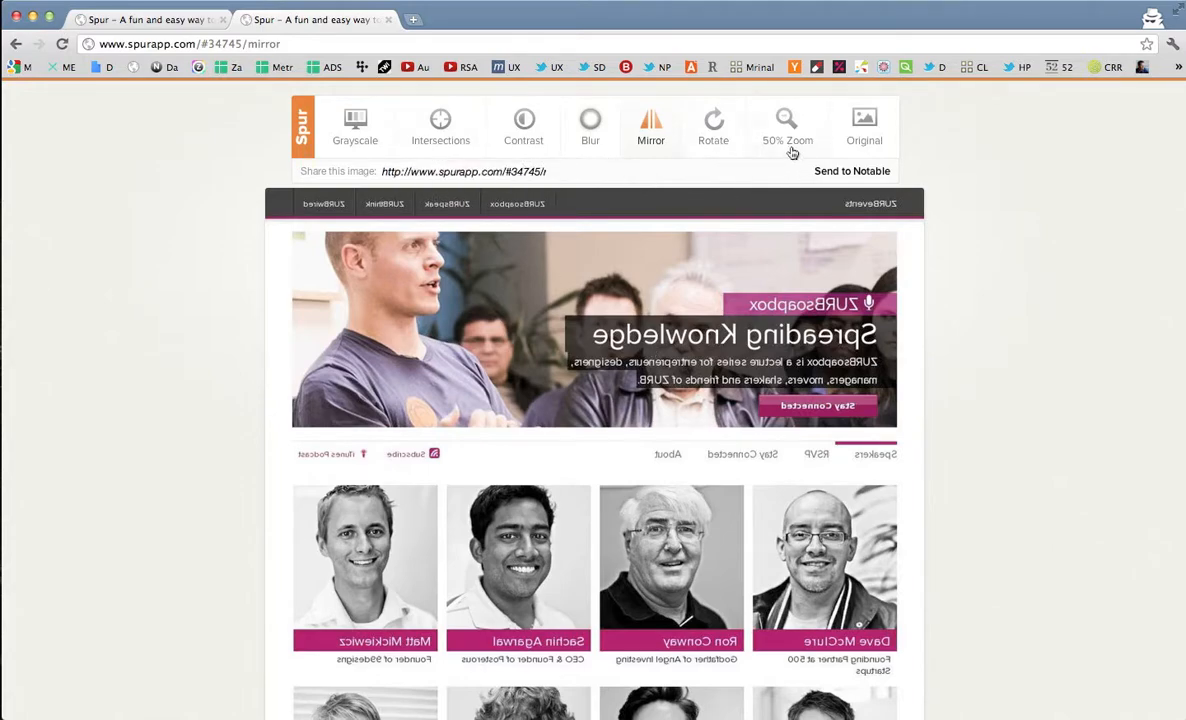
mouse_move(775, 205)
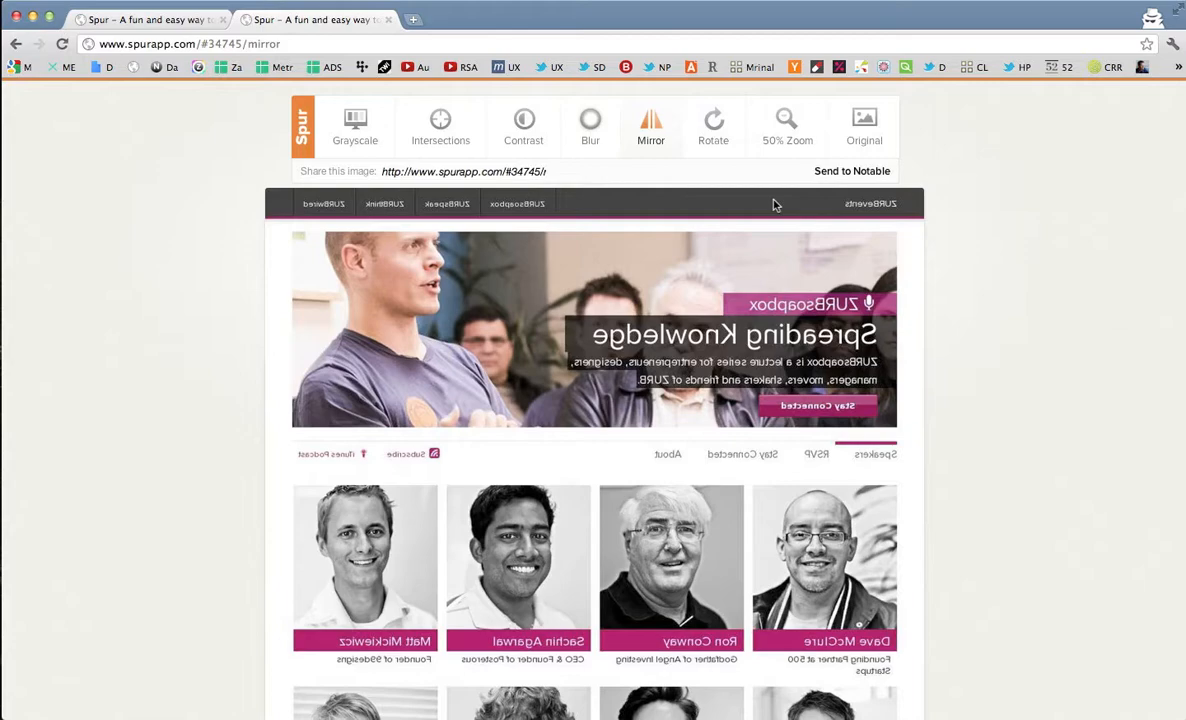